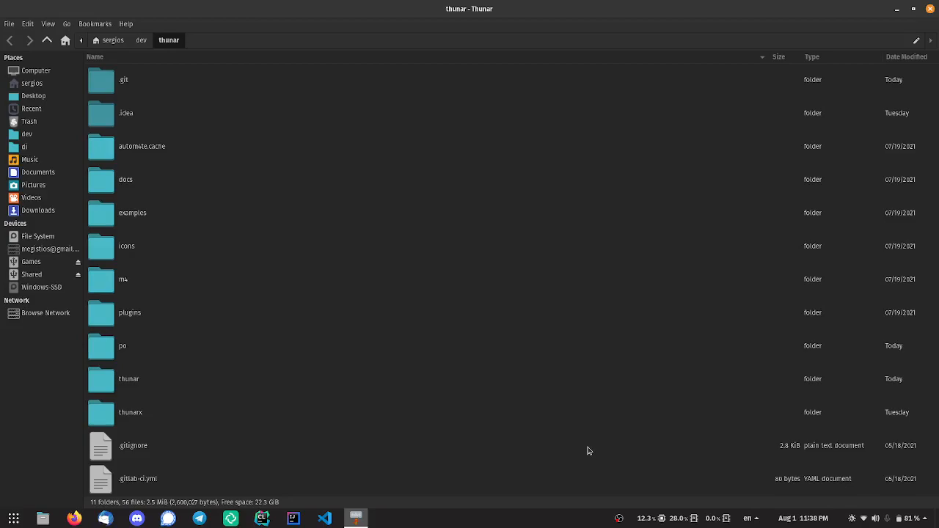
pyautogui.moveTo(742, 468)
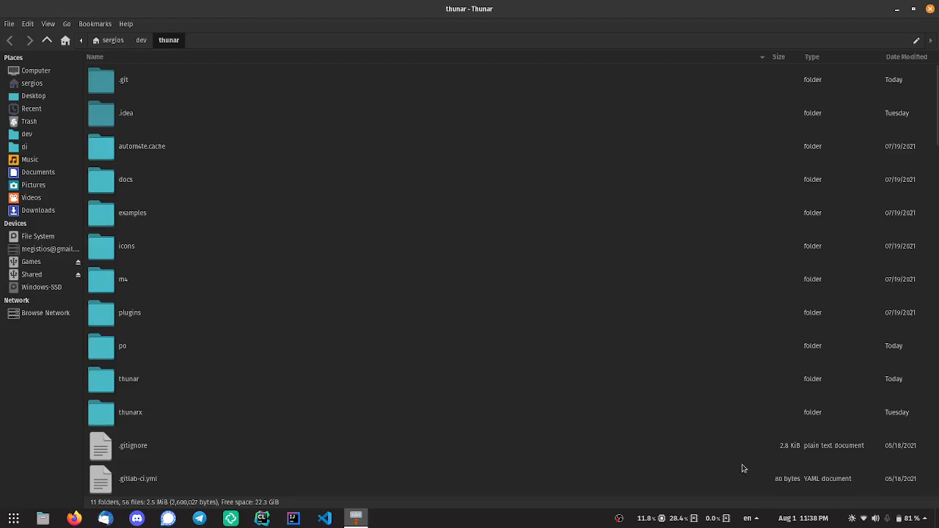
# Step: Browse the Pictures folder from the sidebar with nothing selected
pyautogui.click(886, 520)
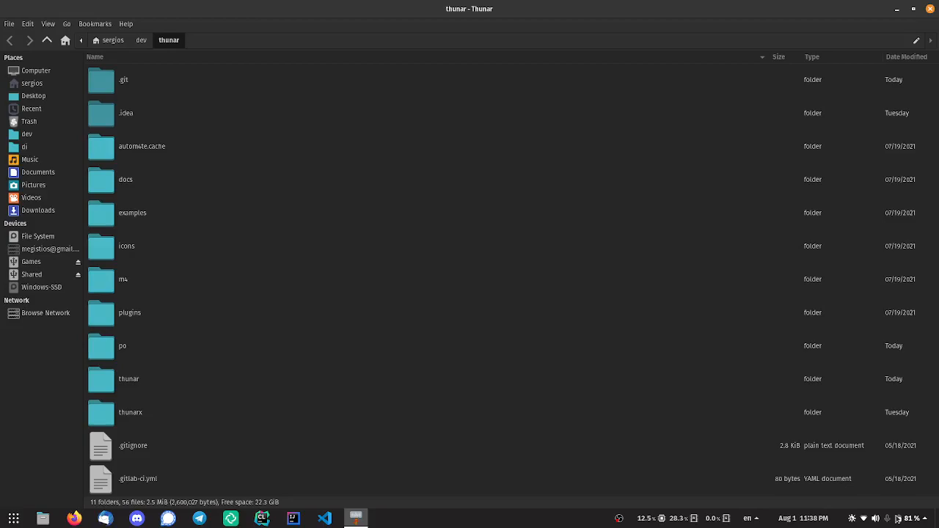
pyautogui.moveTo(226, 333)
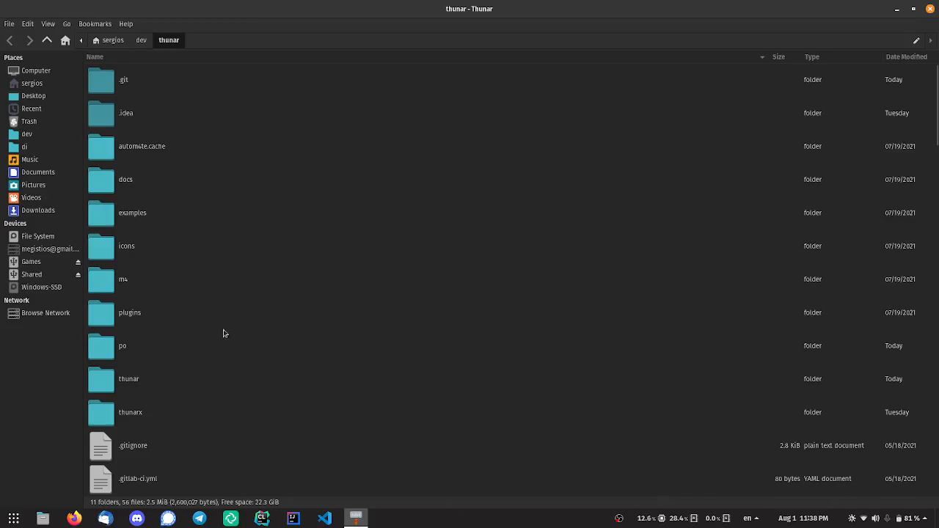
pyautogui.moveTo(38, 172)
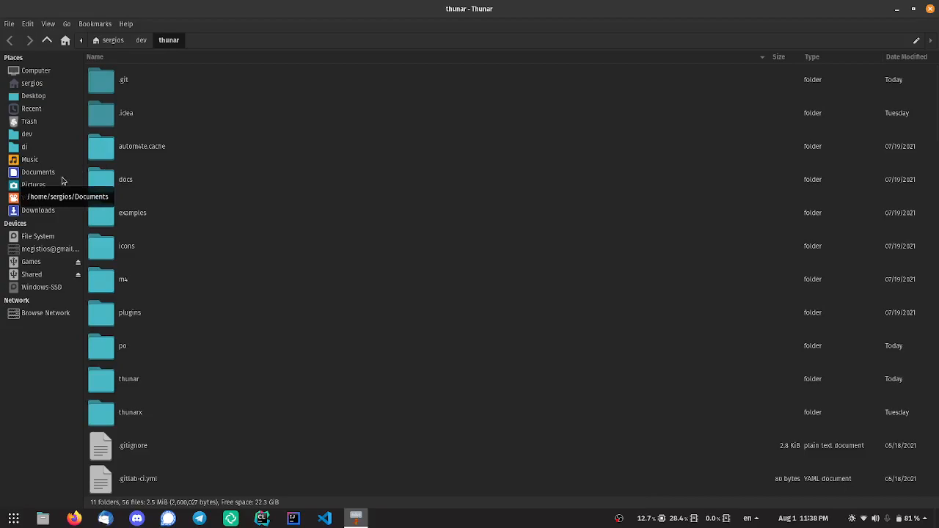
pyautogui.moveTo(516, 142)
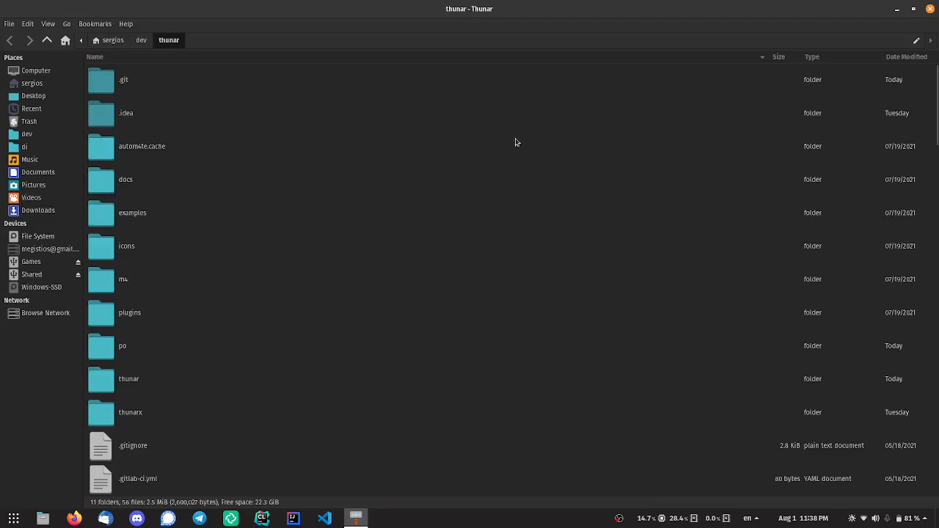
pyautogui.moveTo(414, 147)
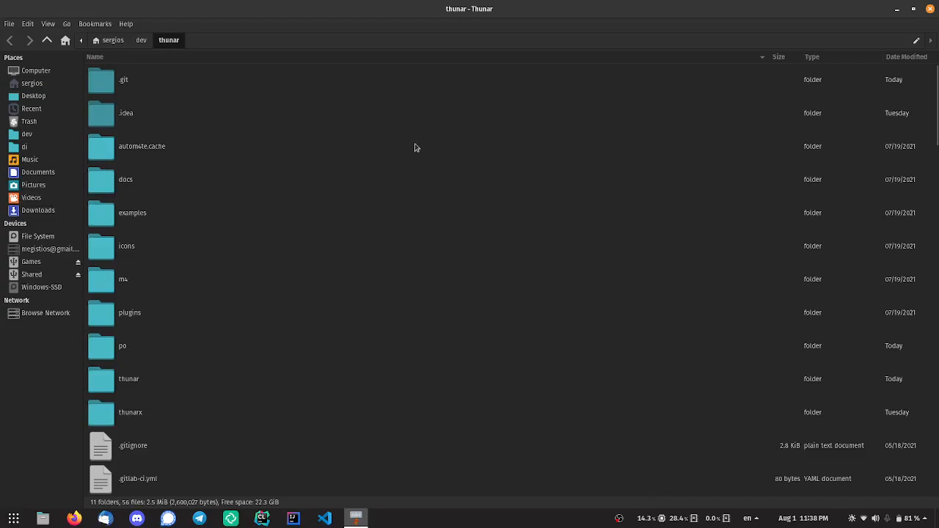
pyautogui.moveTo(27, 191)
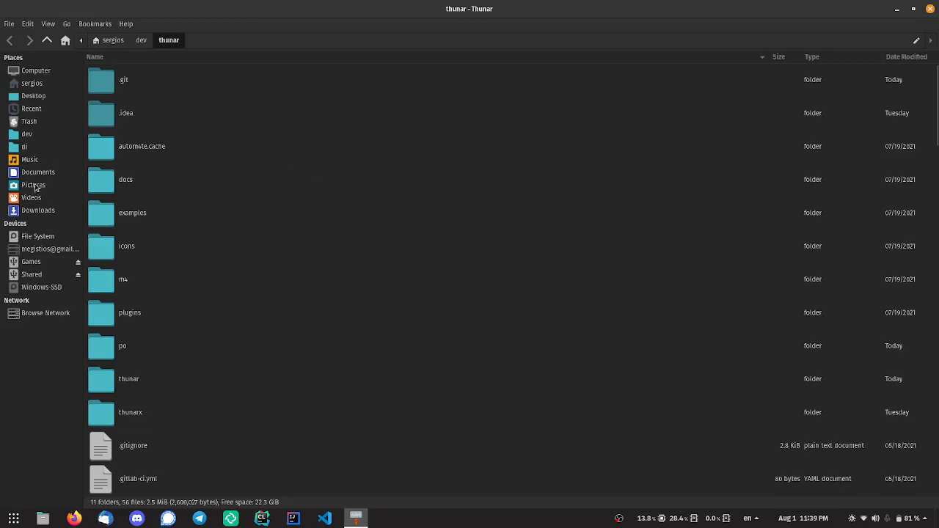
pyautogui.click(32, 185)
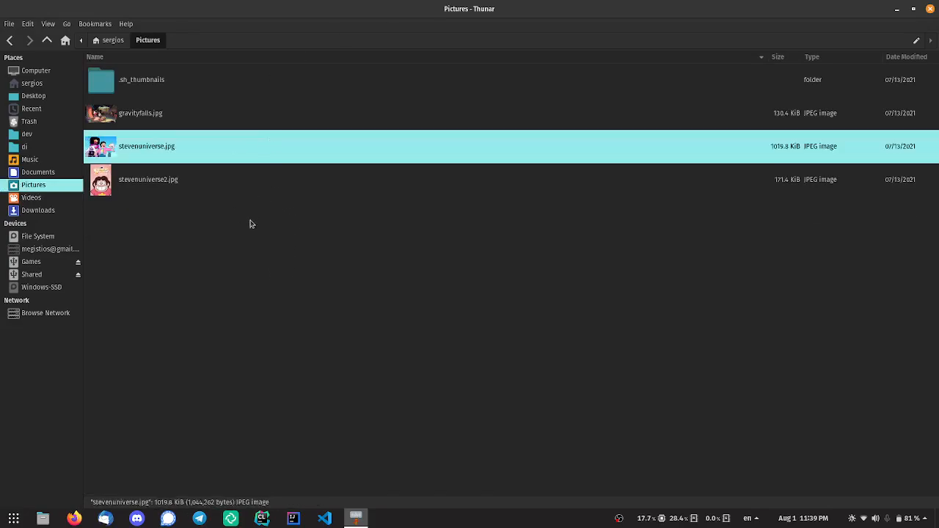
pyautogui.click(232, 198)
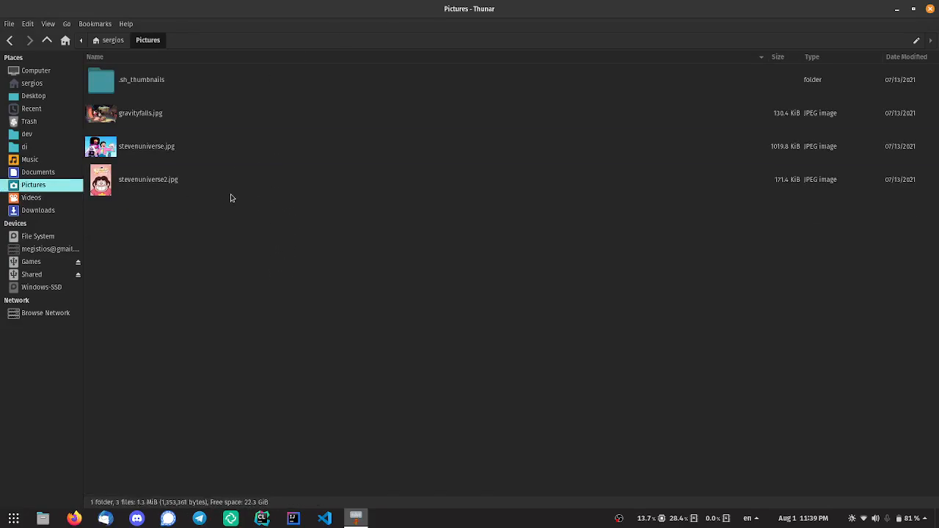
pyautogui.moveTo(159, 209)
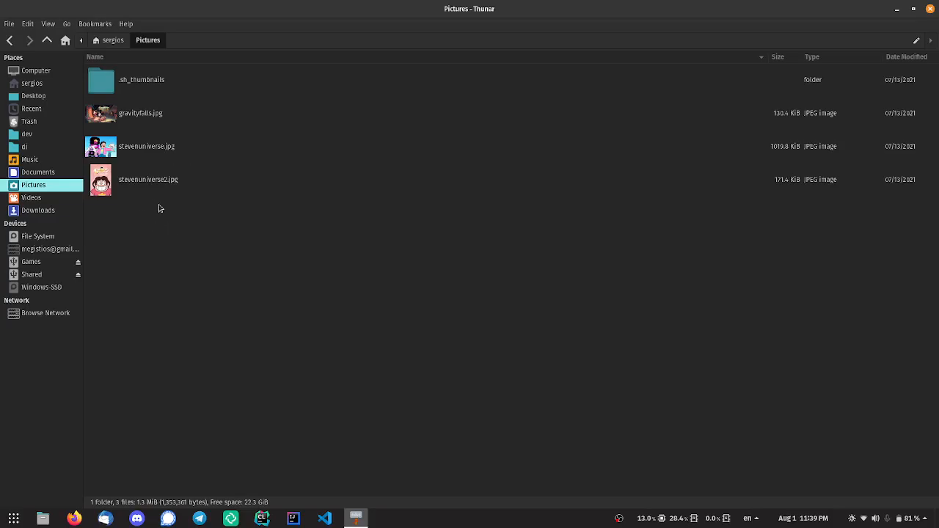
pyautogui.moveTo(16, 94)
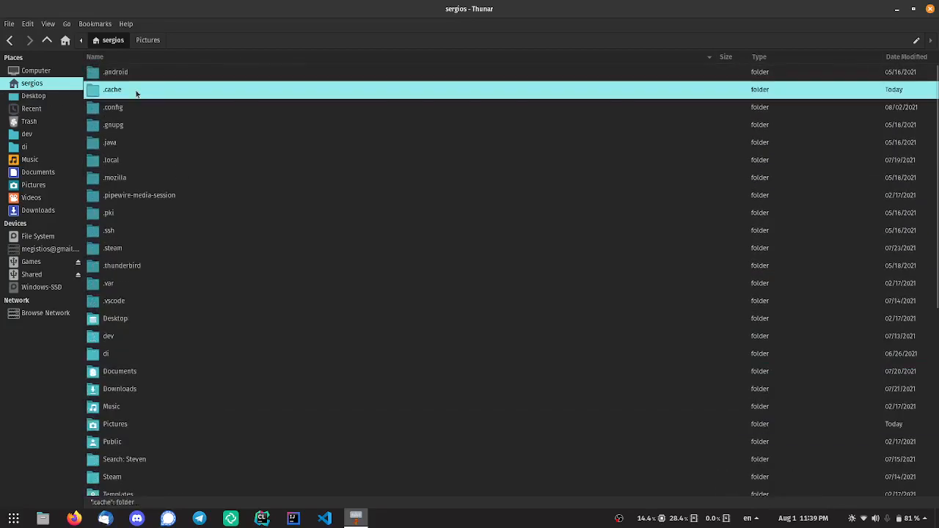
# Step: Go into the hidden .cache folder and back up through thumbnails to .cache
pyautogui.doubleClick(111, 89)
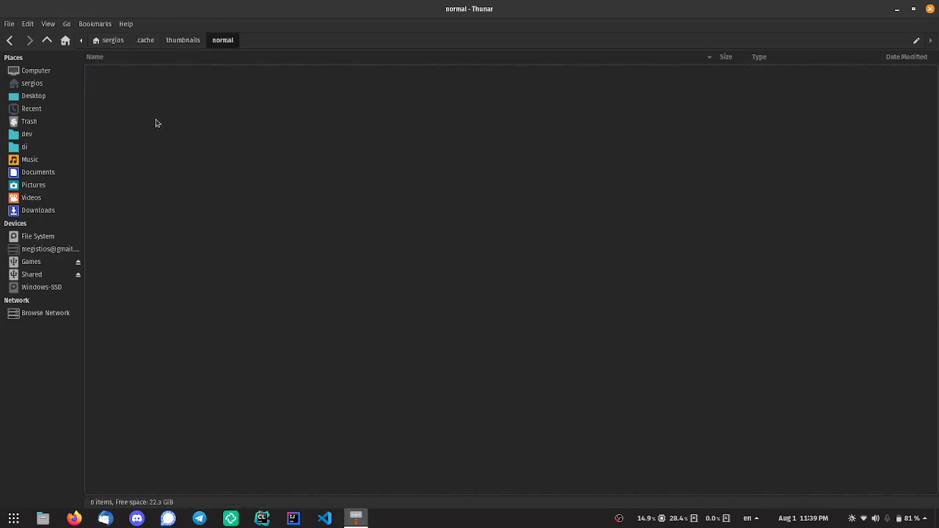
pyautogui.click(182, 39)
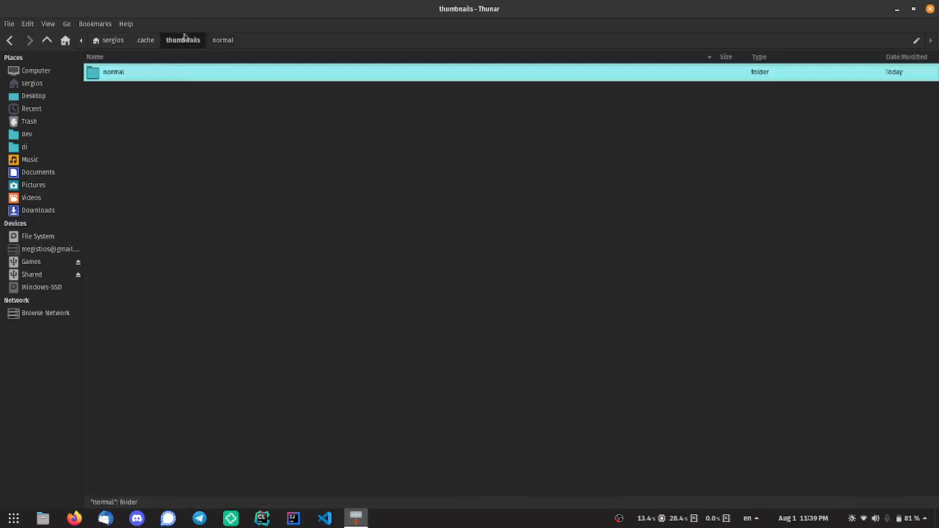
pyautogui.click(144, 39)
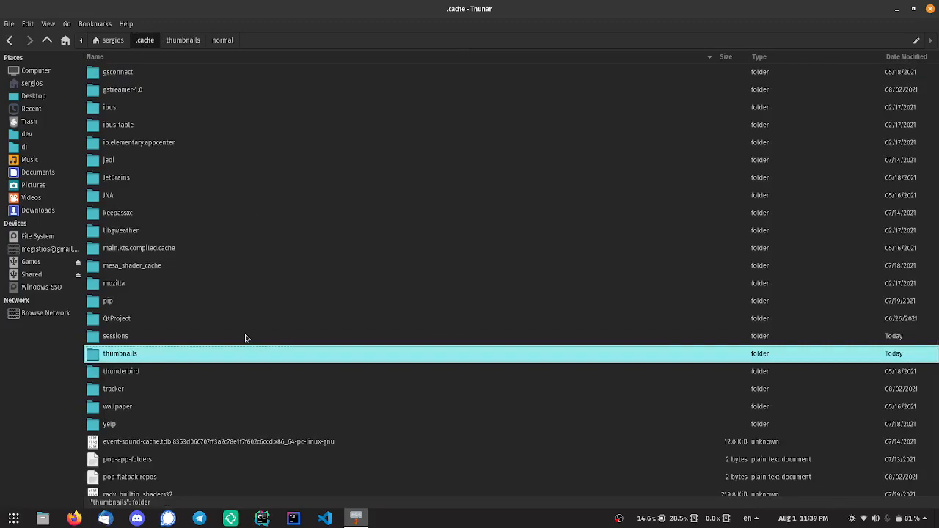
pyautogui.moveTo(33, 185)
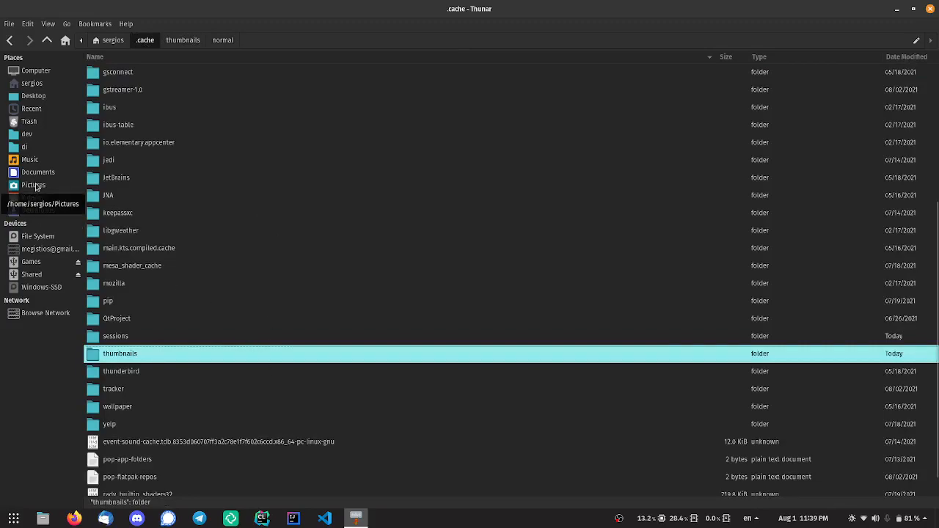
# Step: Look inside Pictures' .sh_thumbnails subfolder twice, ending back in Pictures
pyautogui.click(34, 184)
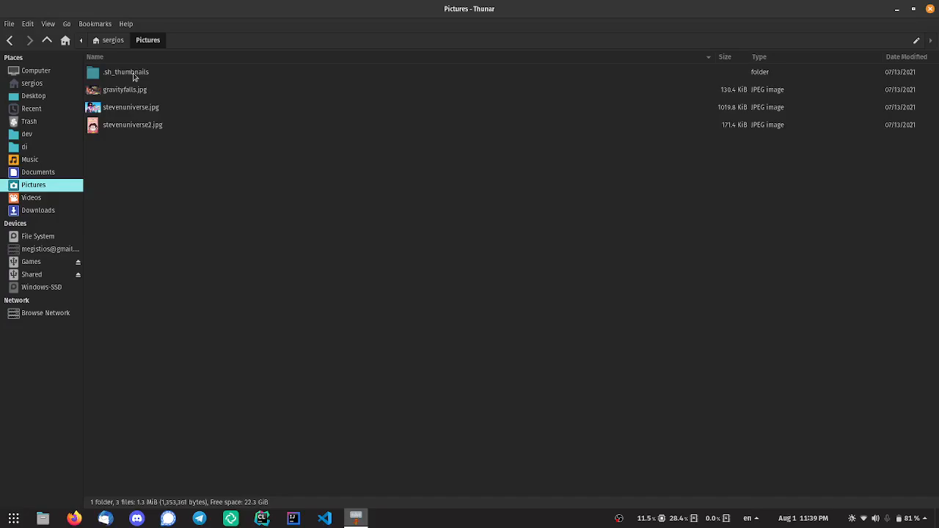
pyautogui.doubleClick(126, 71)
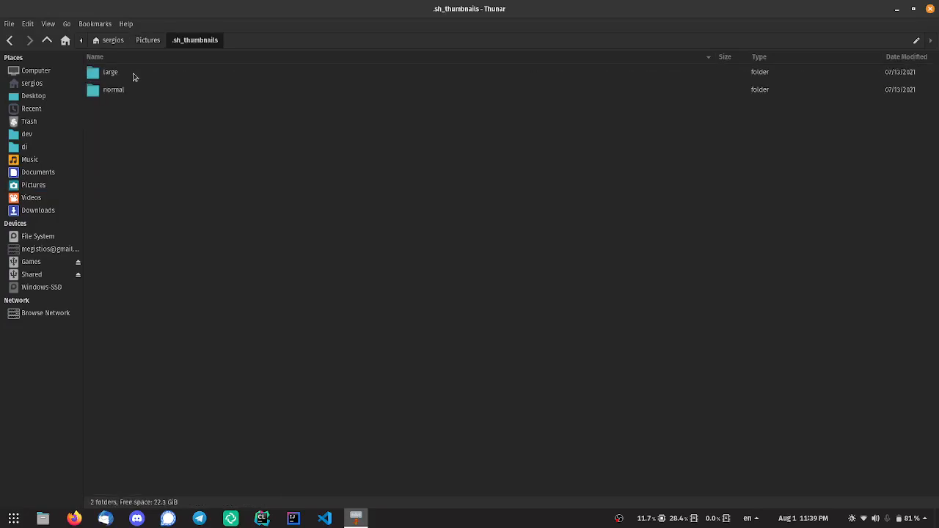
pyautogui.moveTo(148, 91)
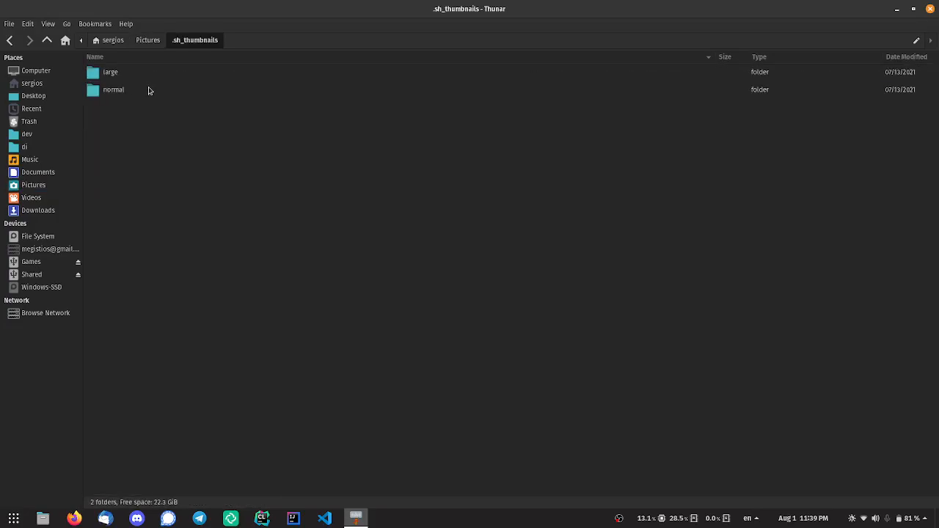
pyautogui.click(147, 40)
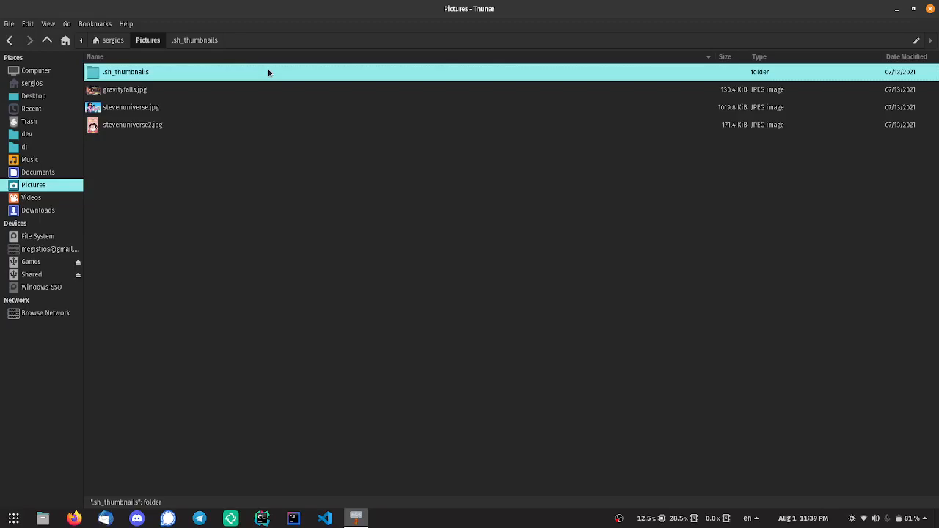
pyautogui.doubleClick(126, 72)
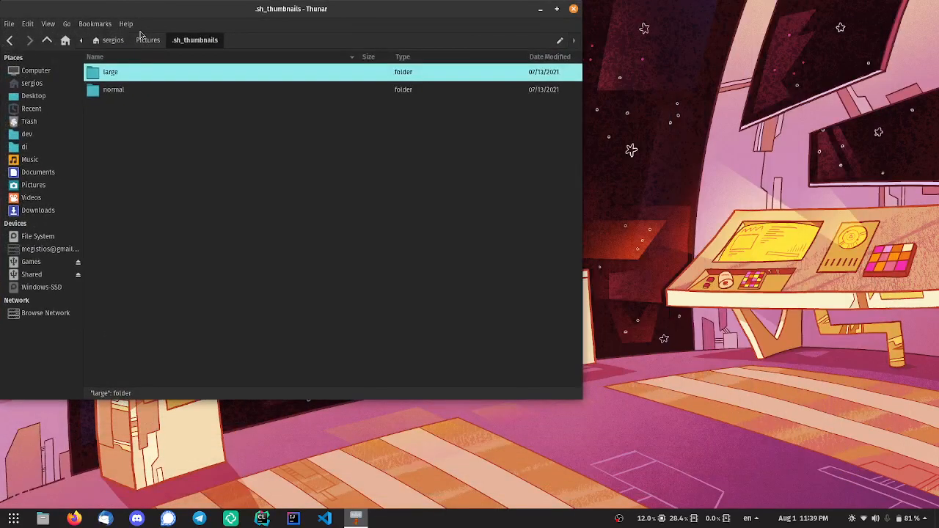
pyautogui.click(147, 40)
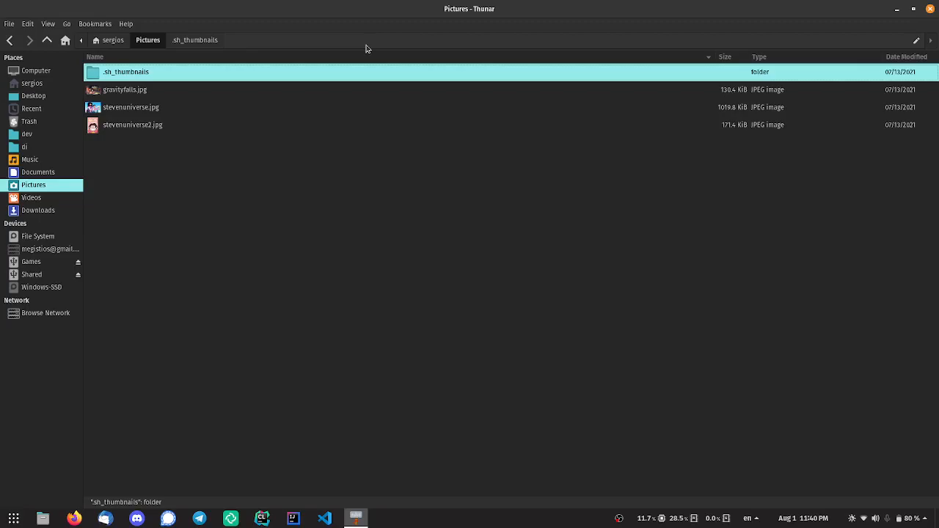
pyautogui.moveTo(408, 66)
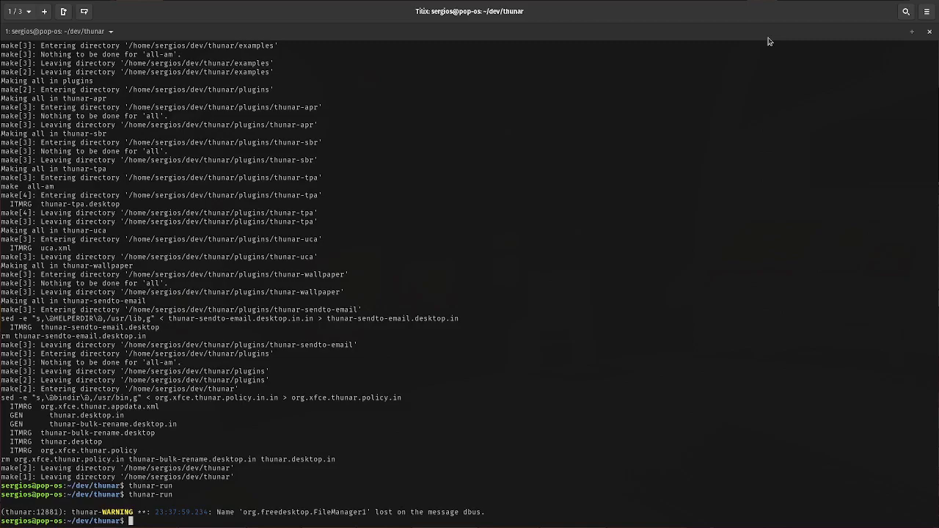
# Step: Run the build in ~/dev/thunar and follow the compiler output for the thunar-*.o files
pyautogui.write('git checkout')
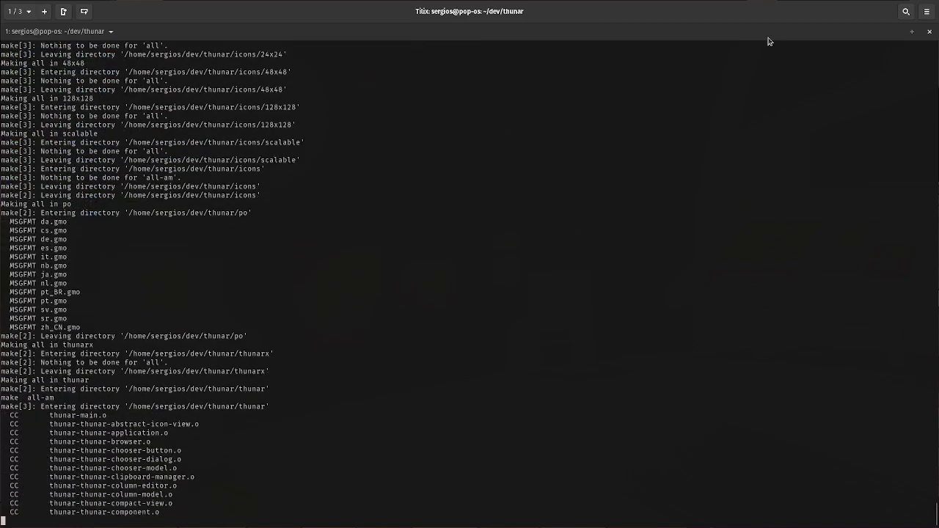
pyautogui.scroll(-3)
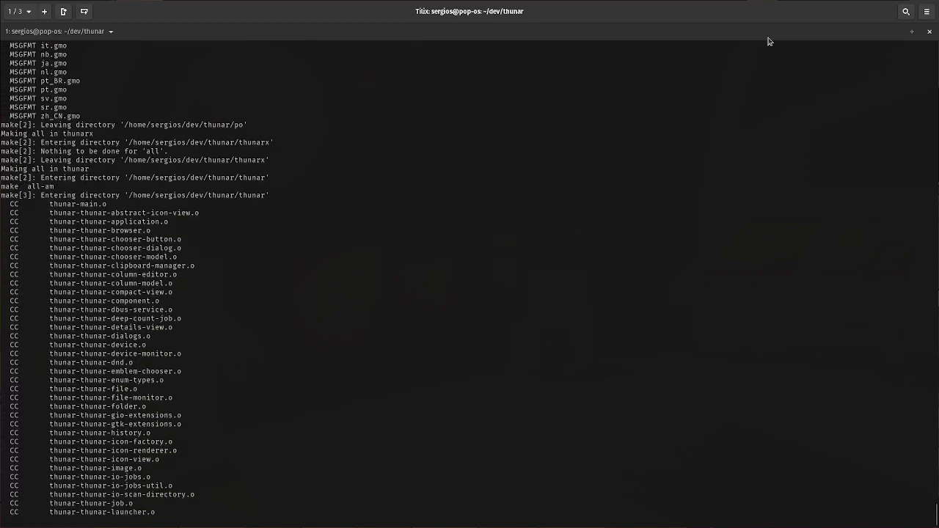
pyautogui.scroll(-3)
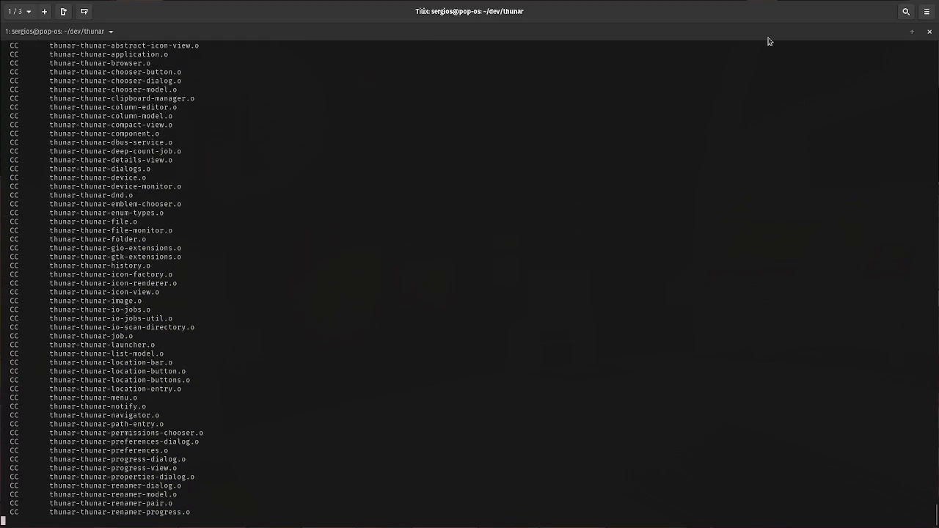
pyautogui.scroll(-3)
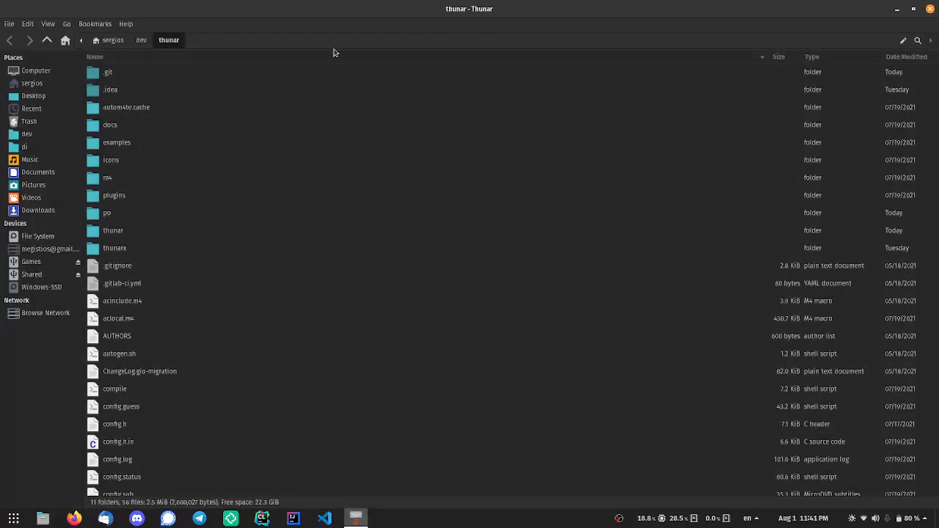
pyautogui.moveTo(449, 217)
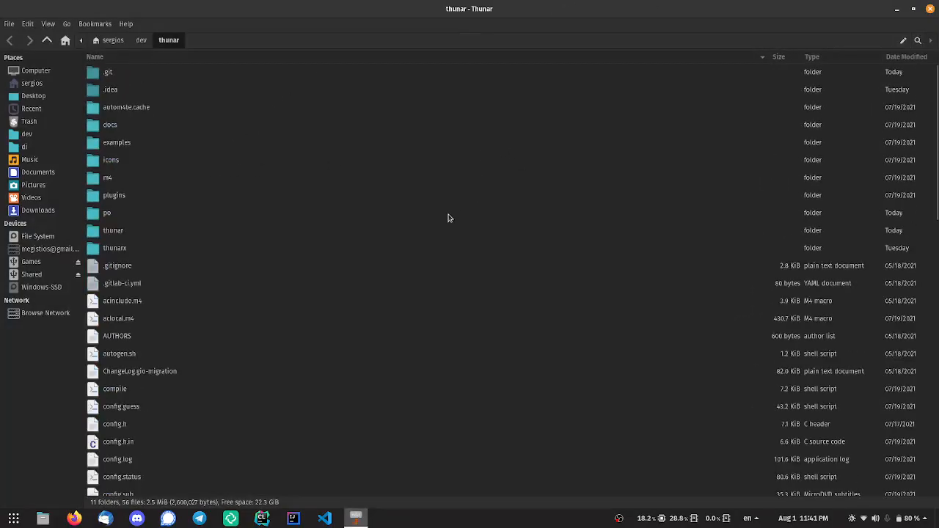
pyautogui.scroll(-3)
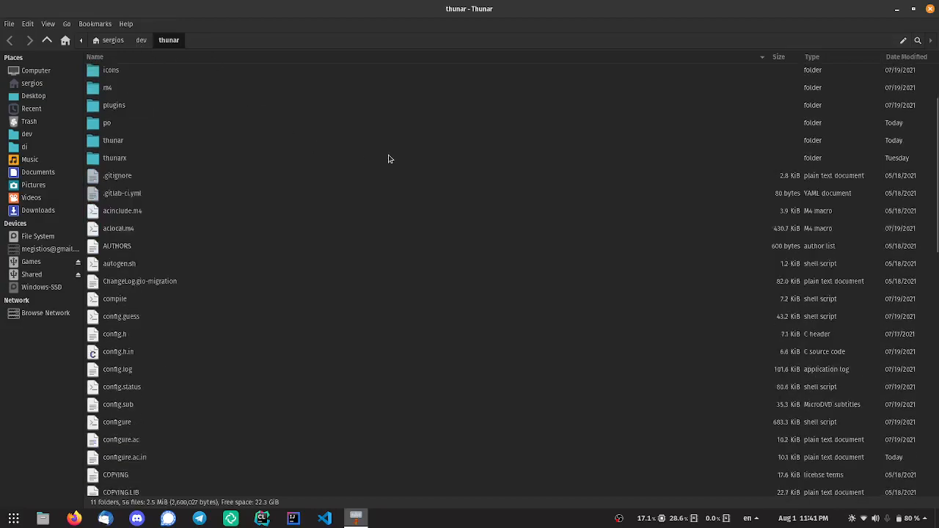
pyautogui.scroll(3)
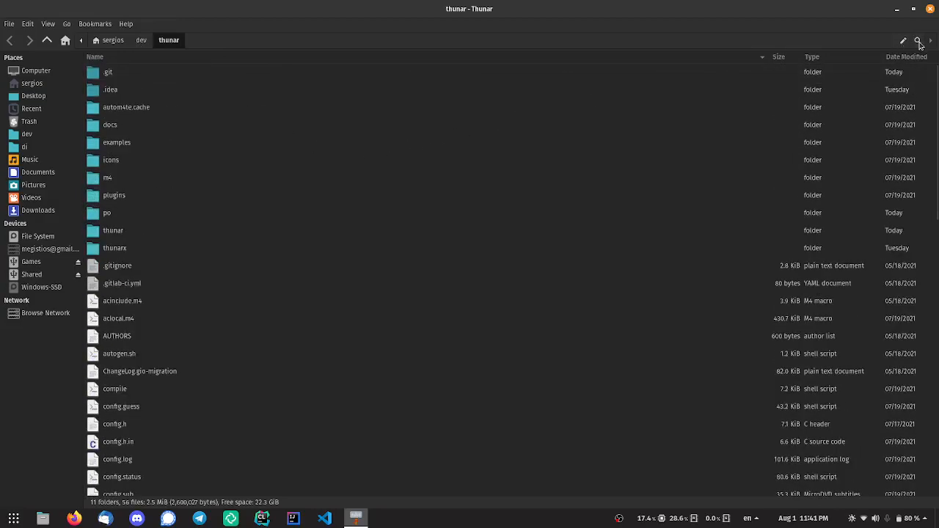
# Step: Search the current folder for 'steven' and go to the location of the stevenuniverse.jpg result
pyautogui.click(915, 41)
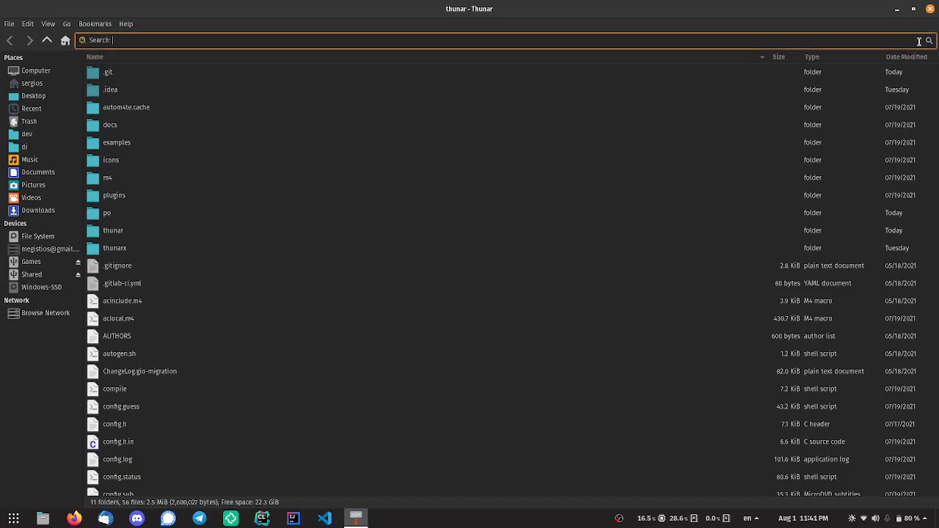
pyautogui.write('steven')
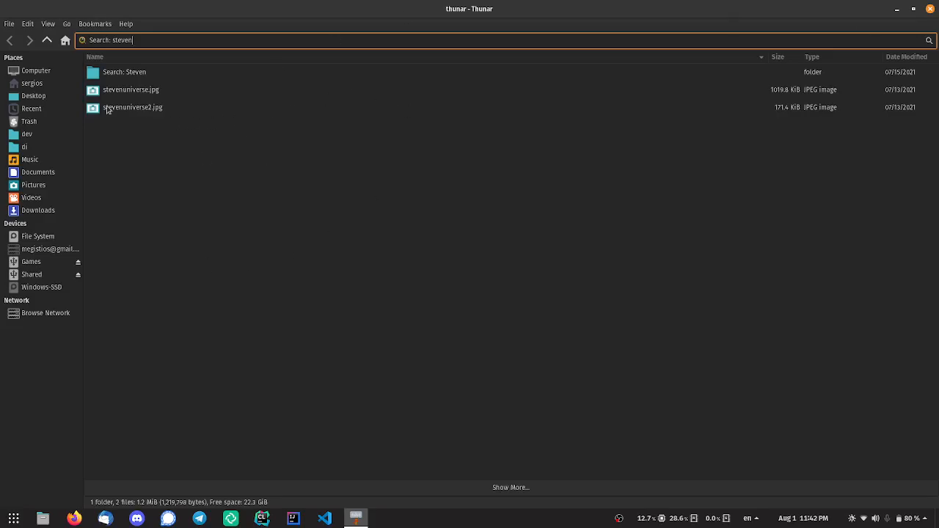
pyautogui.rightClick(131, 90)
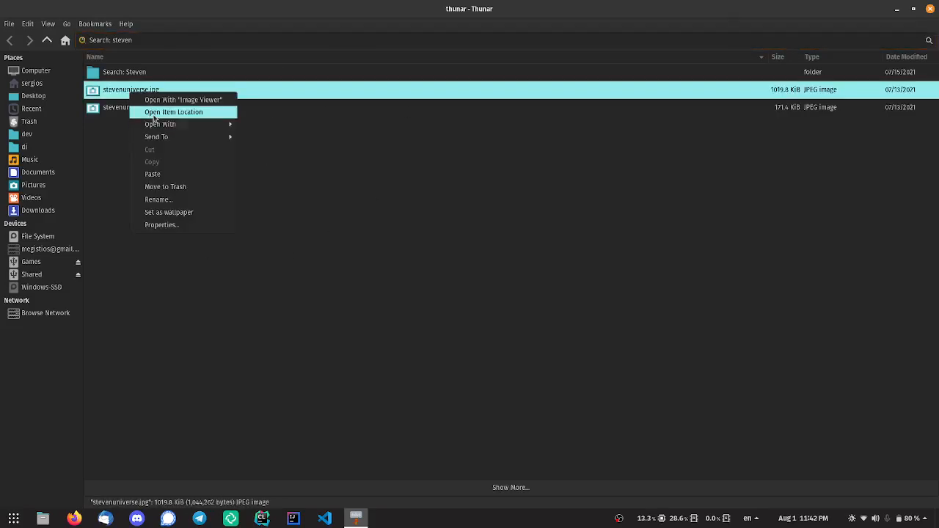
pyautogui.click(173, 112)
pyautogui.write('hunar')
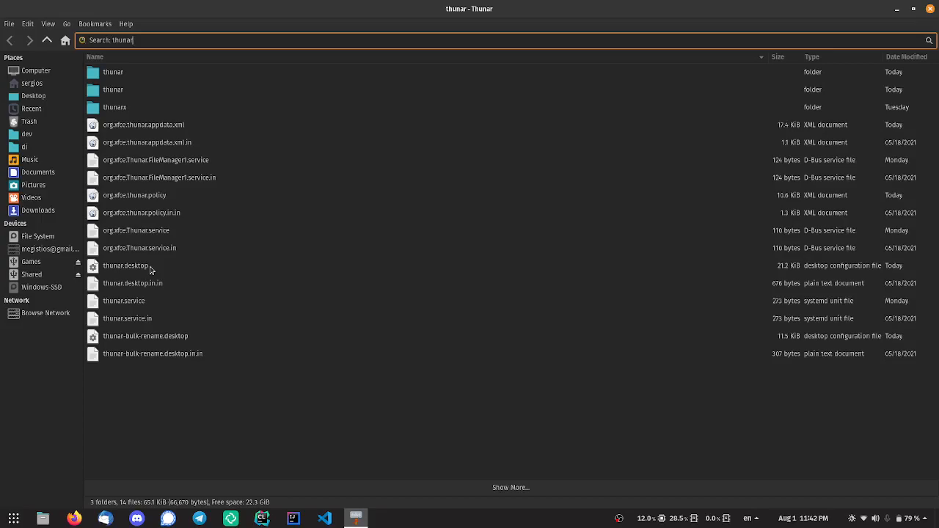
# Step: Extend the search query to 'thunar-window', which matches nothing
pyautogui.write('-window')
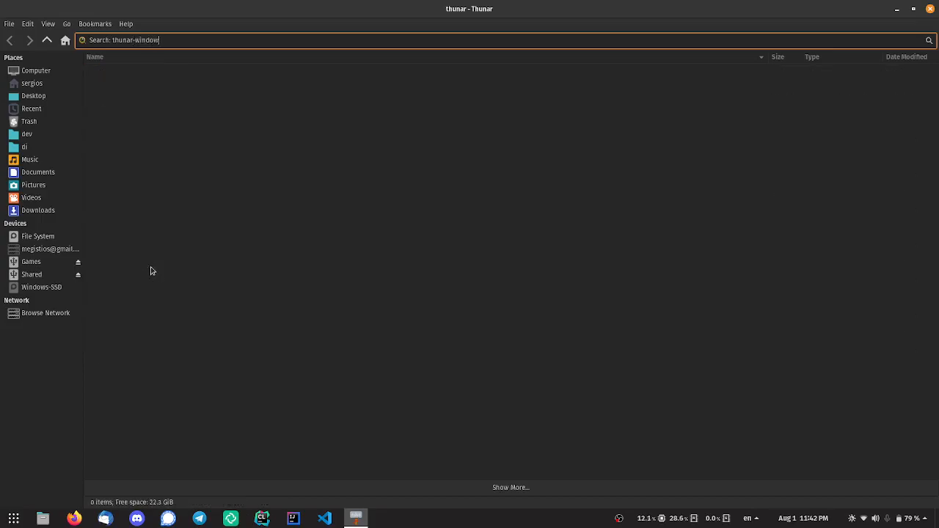
pyautogui.moveTo(445, 320)
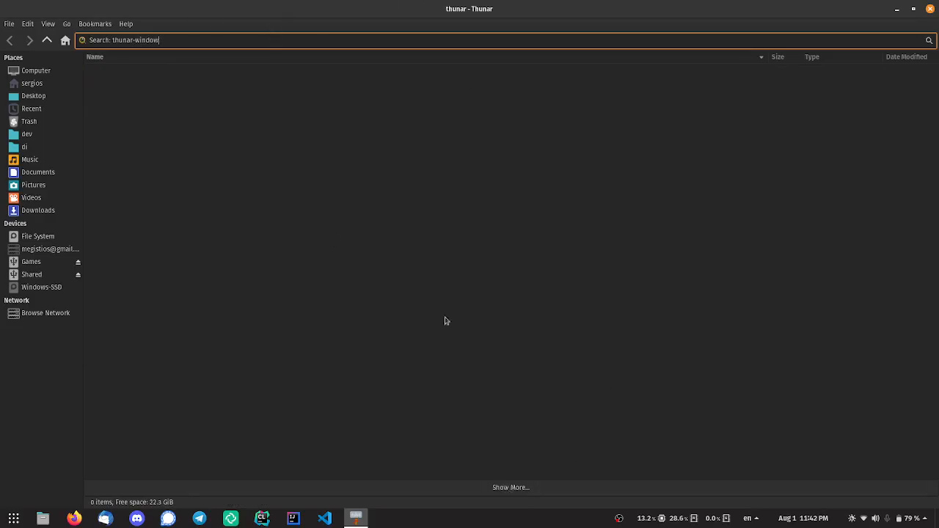
pyautogui.moveTo(531, 411)
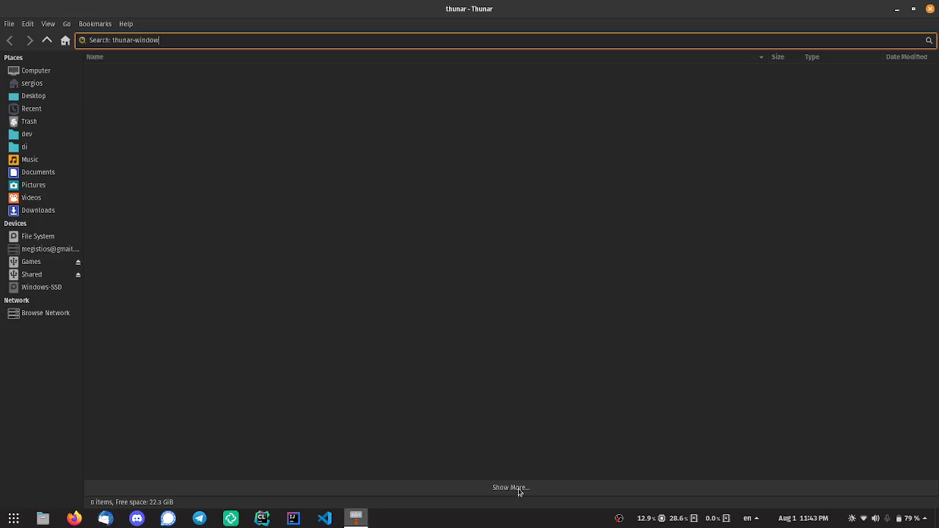
# Step: Use Show More to hand the empty thunar-window search over to Catfish
pyautogui.press('Return')
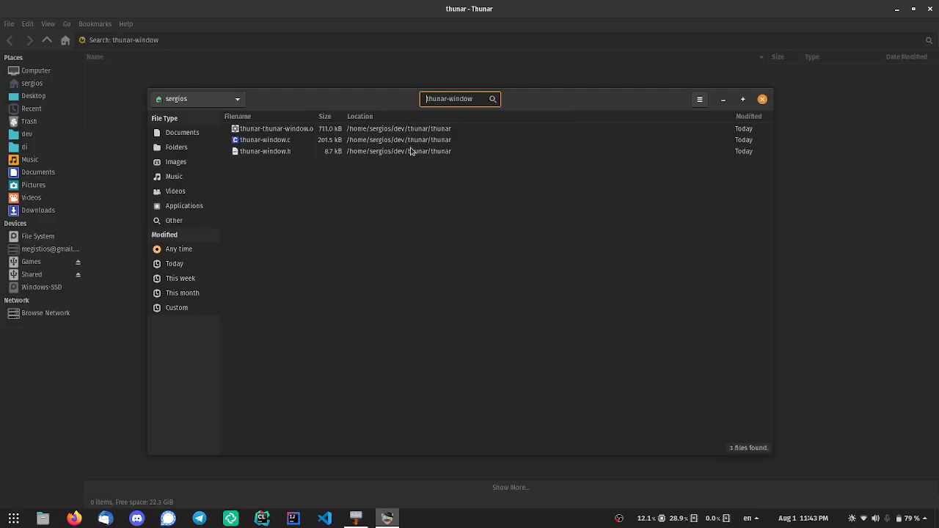
# Step: Review the three thunar-window files Catfish found in the thunar source folder
pyautogui.click(264, 151)
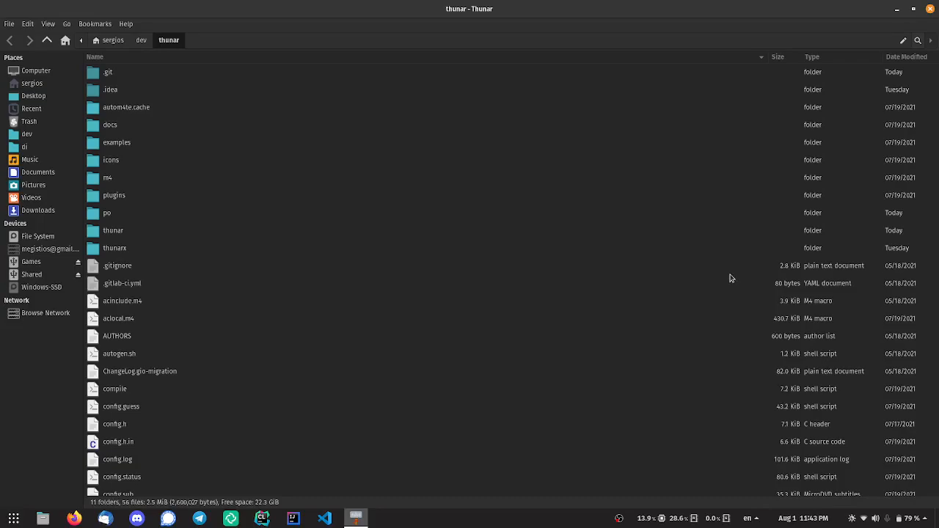
pyautogui.moveTo(150, 53)
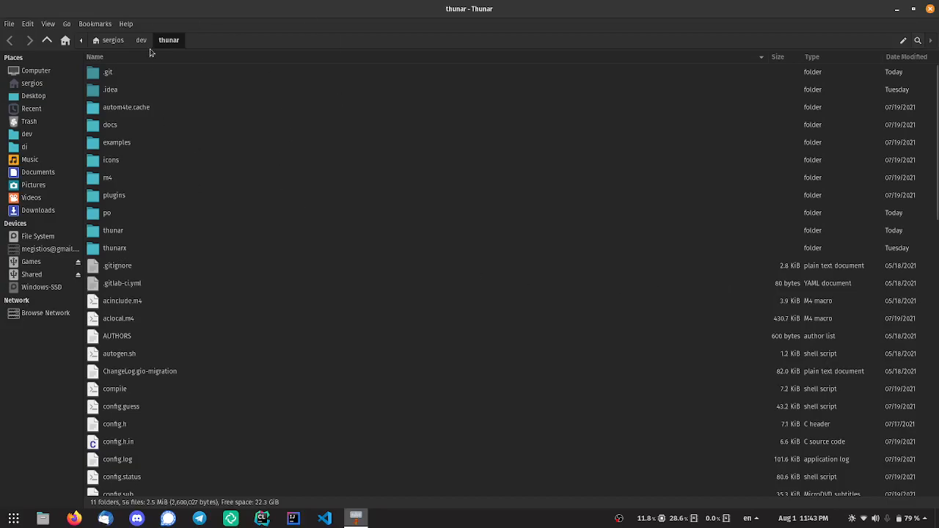
pyautogui.moveTo(109, 90)
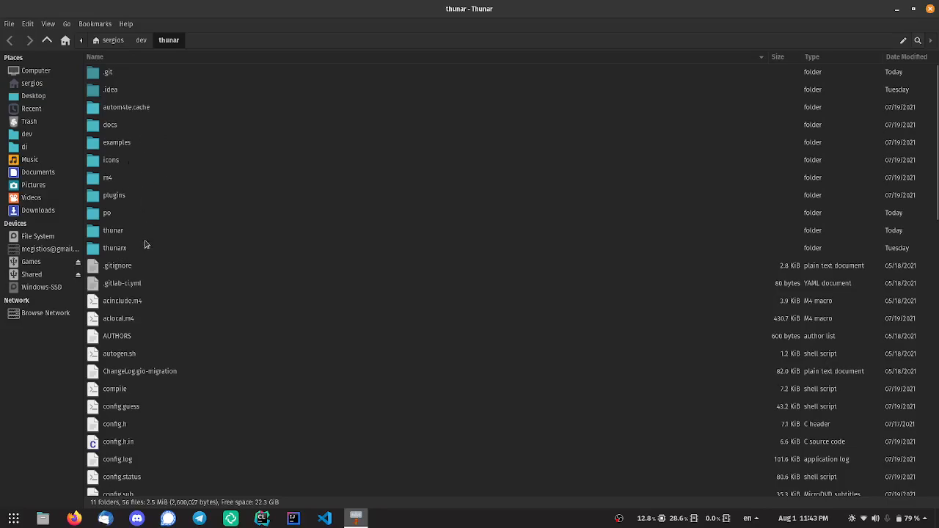
pyautogui.moveTo(267, 305)
pyautogui.write('thuna')
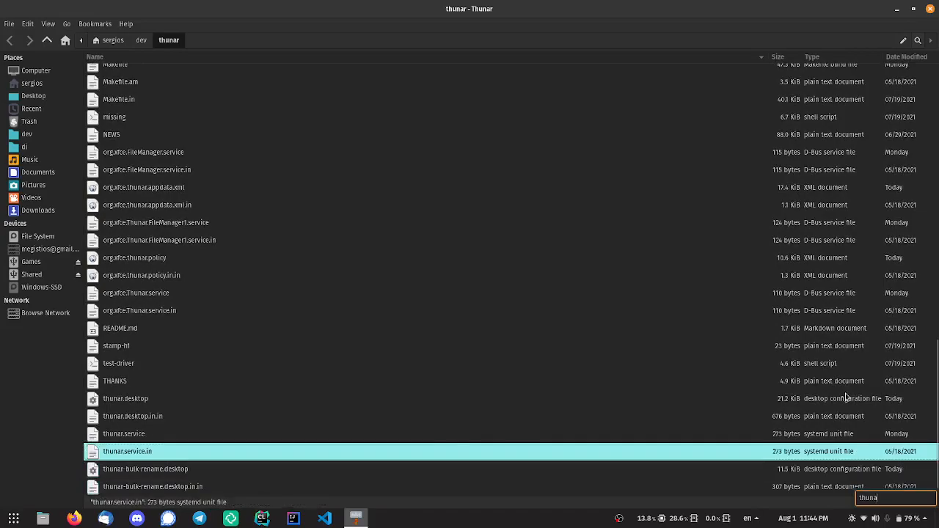
# Step: Move the source folder listing to thunar.desktop and reach for the toolbar search
pyautogui.scroll(3)
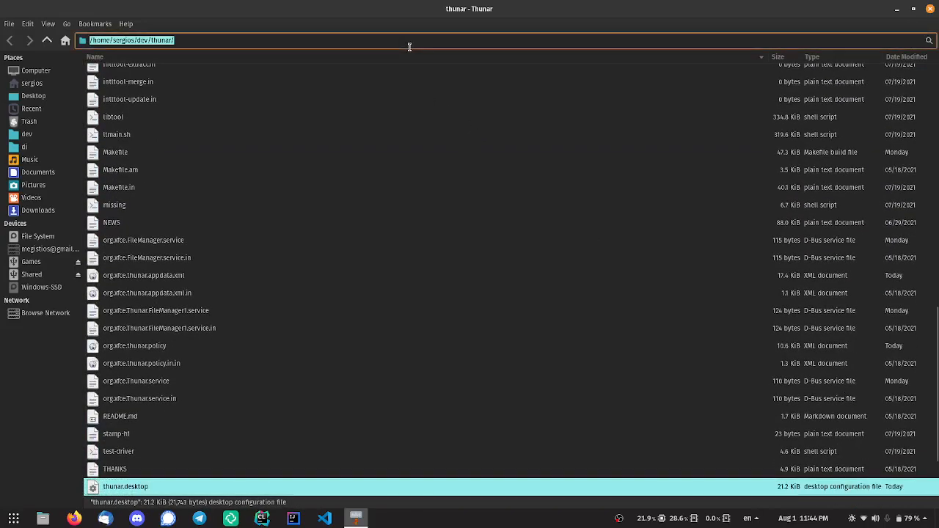
pyautogui.click(919, 41)
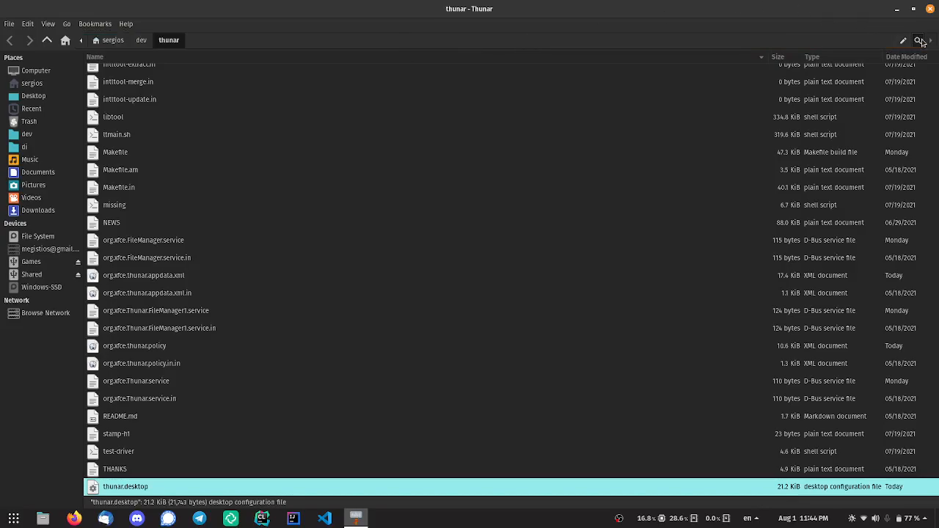
# Step: Rerun the 'thunar' search, listing 3 folders and 14 matching files
pyautogui.click(918, 39)
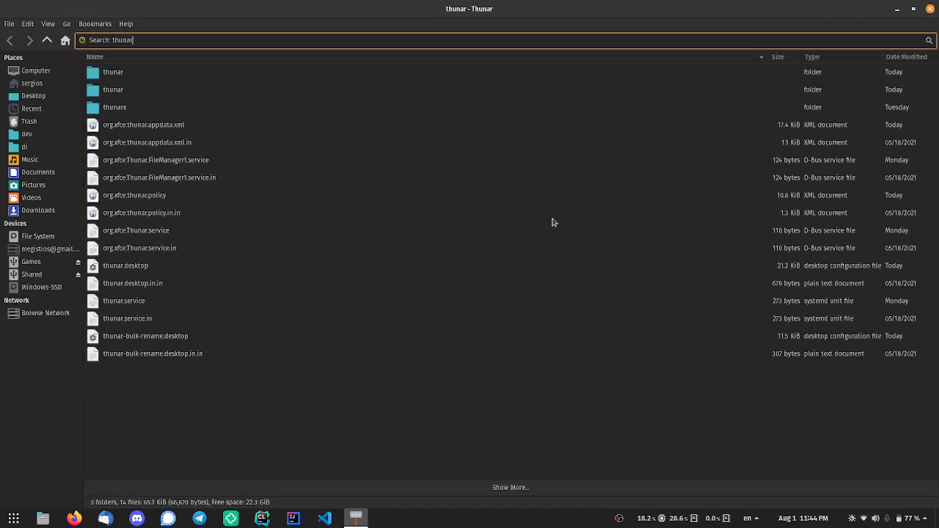
pyautogui.moveTo(525, 239)
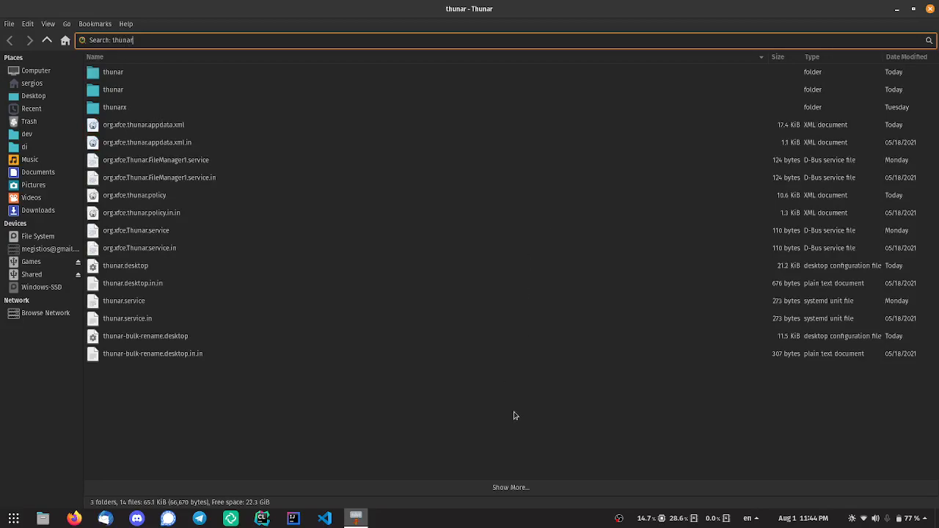
pyautogui.moveTo(619, 521)
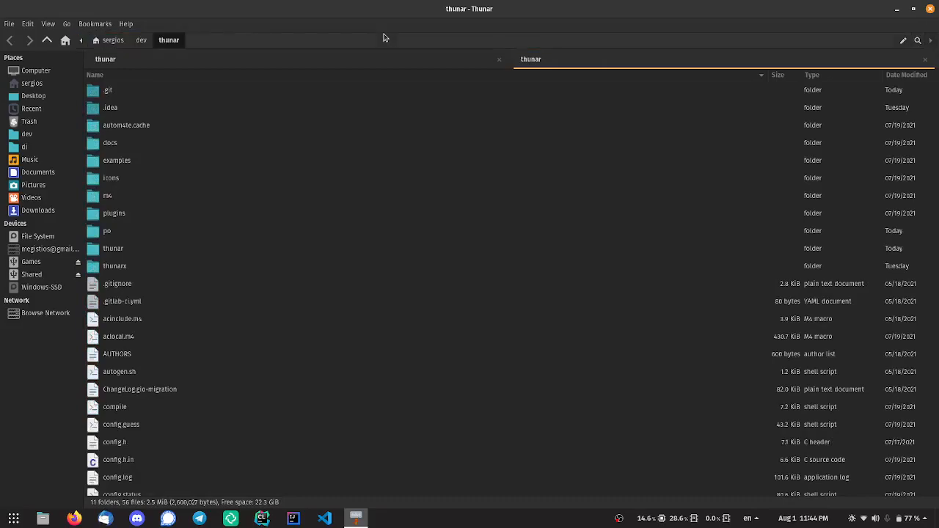
pyautogui.moveTo(440, 117)
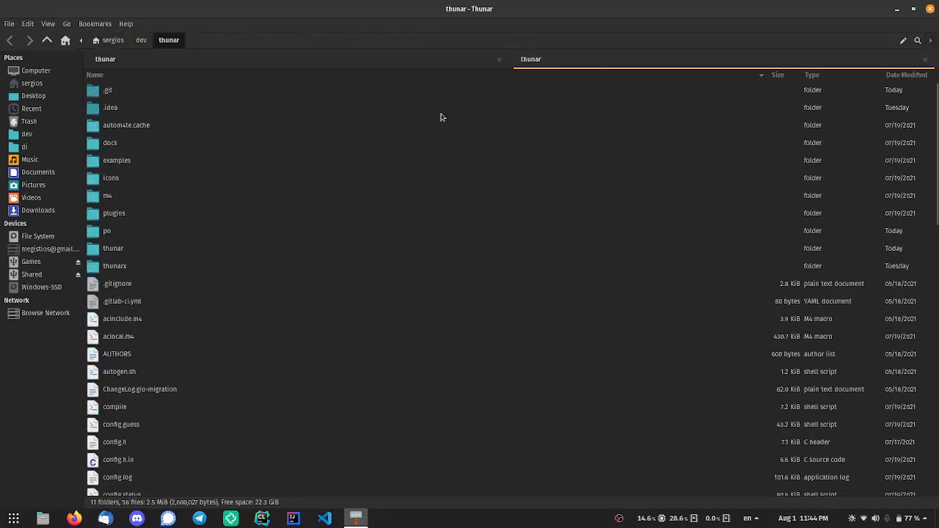